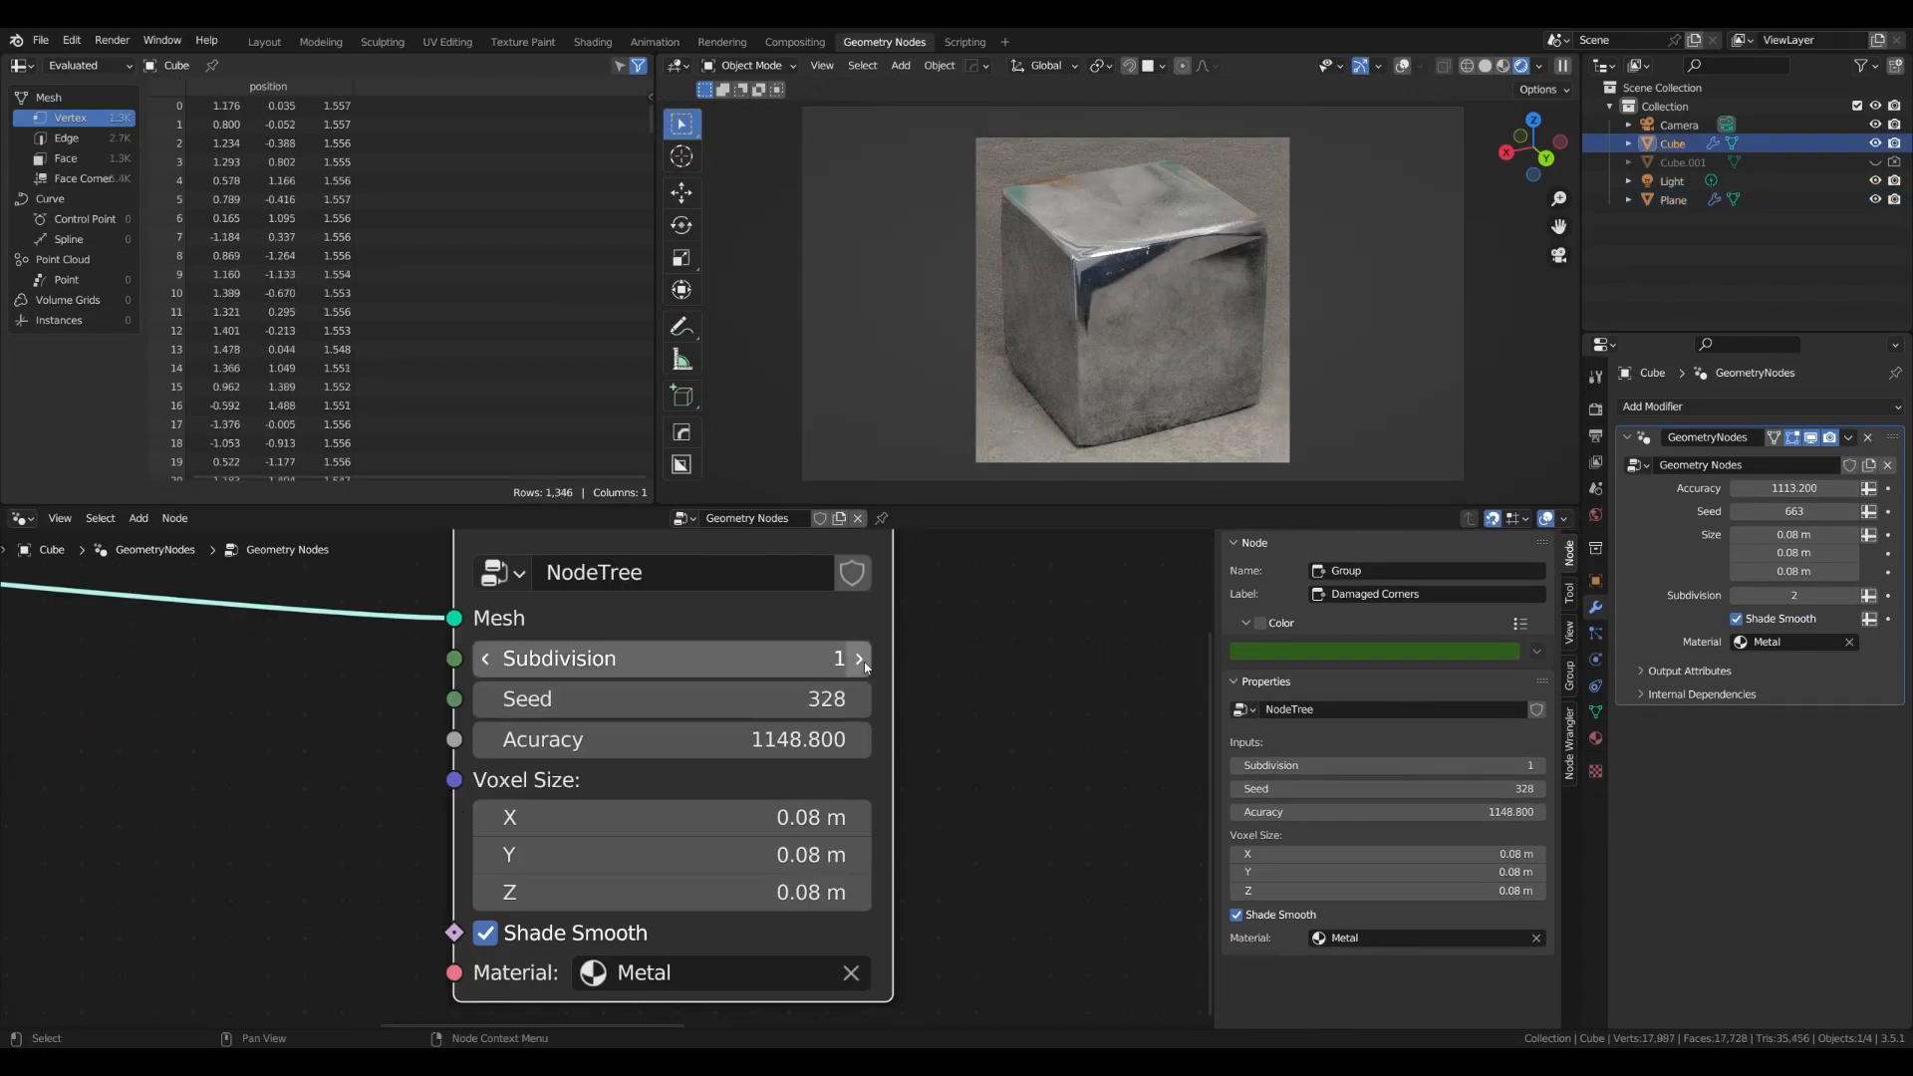
Start a fresh General scene with the default cube, camera and light
{"action": "left_click", "coordinate": [861, 658]}
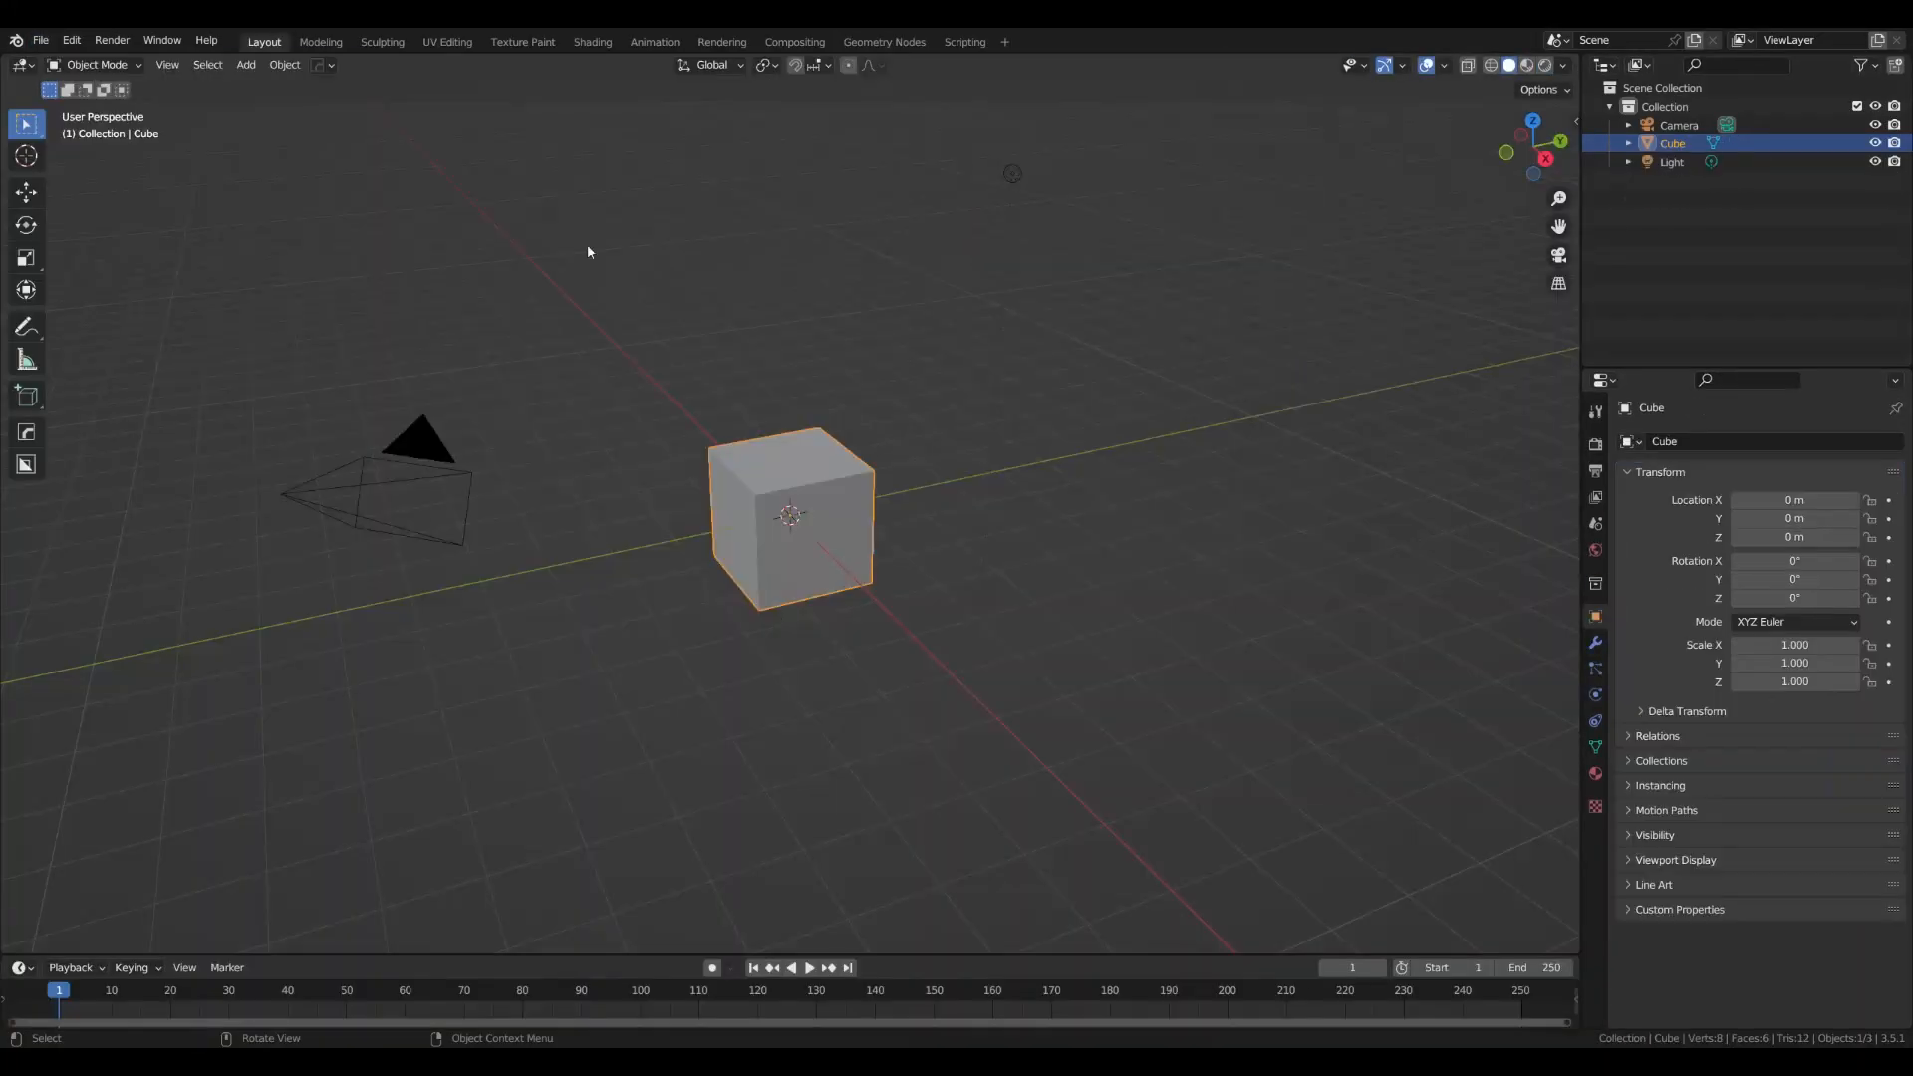
In Geometry Nodes on the cube, add Mesh to Volume and Distribute Points in Volume
{"action": "left_click", "coordinate": [883, 42]}
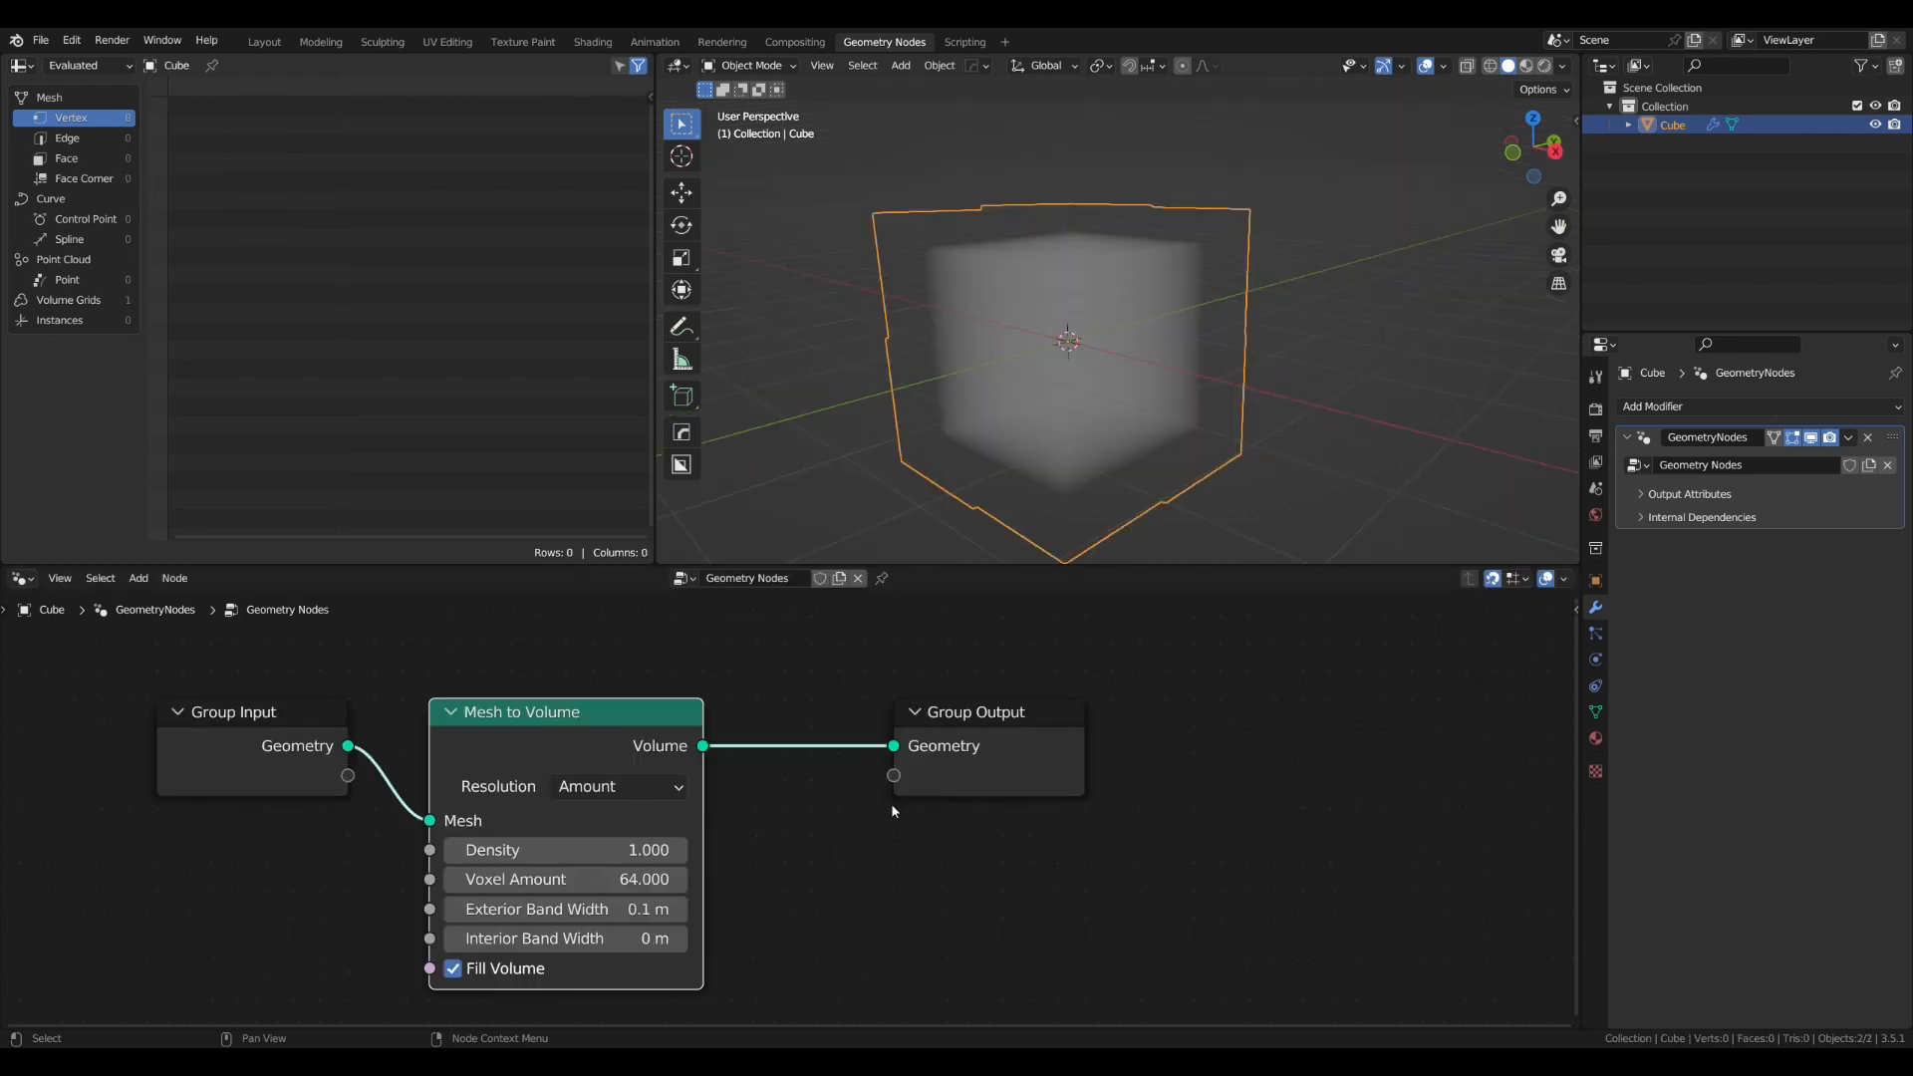
{"action": "type", "text": "distrib"}
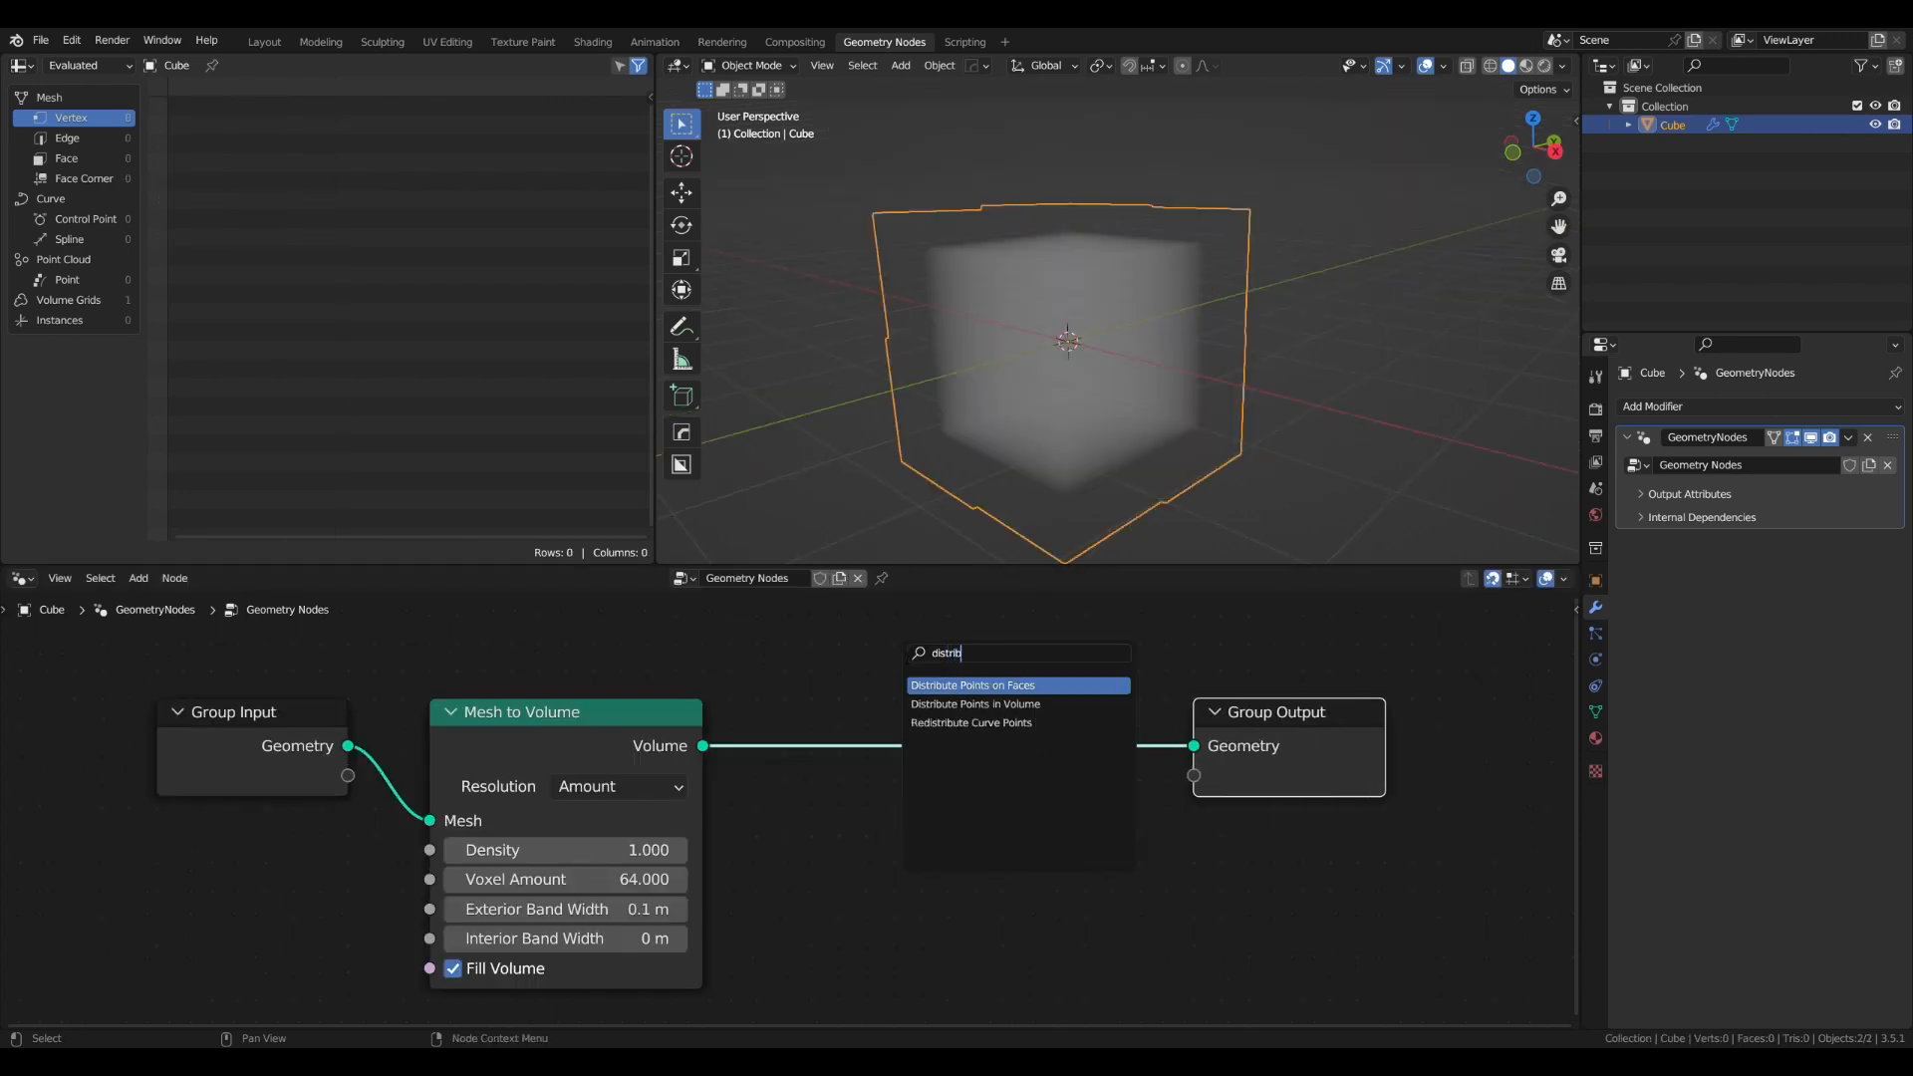
{"action": "left_click", "coordinate": [974, 704]}
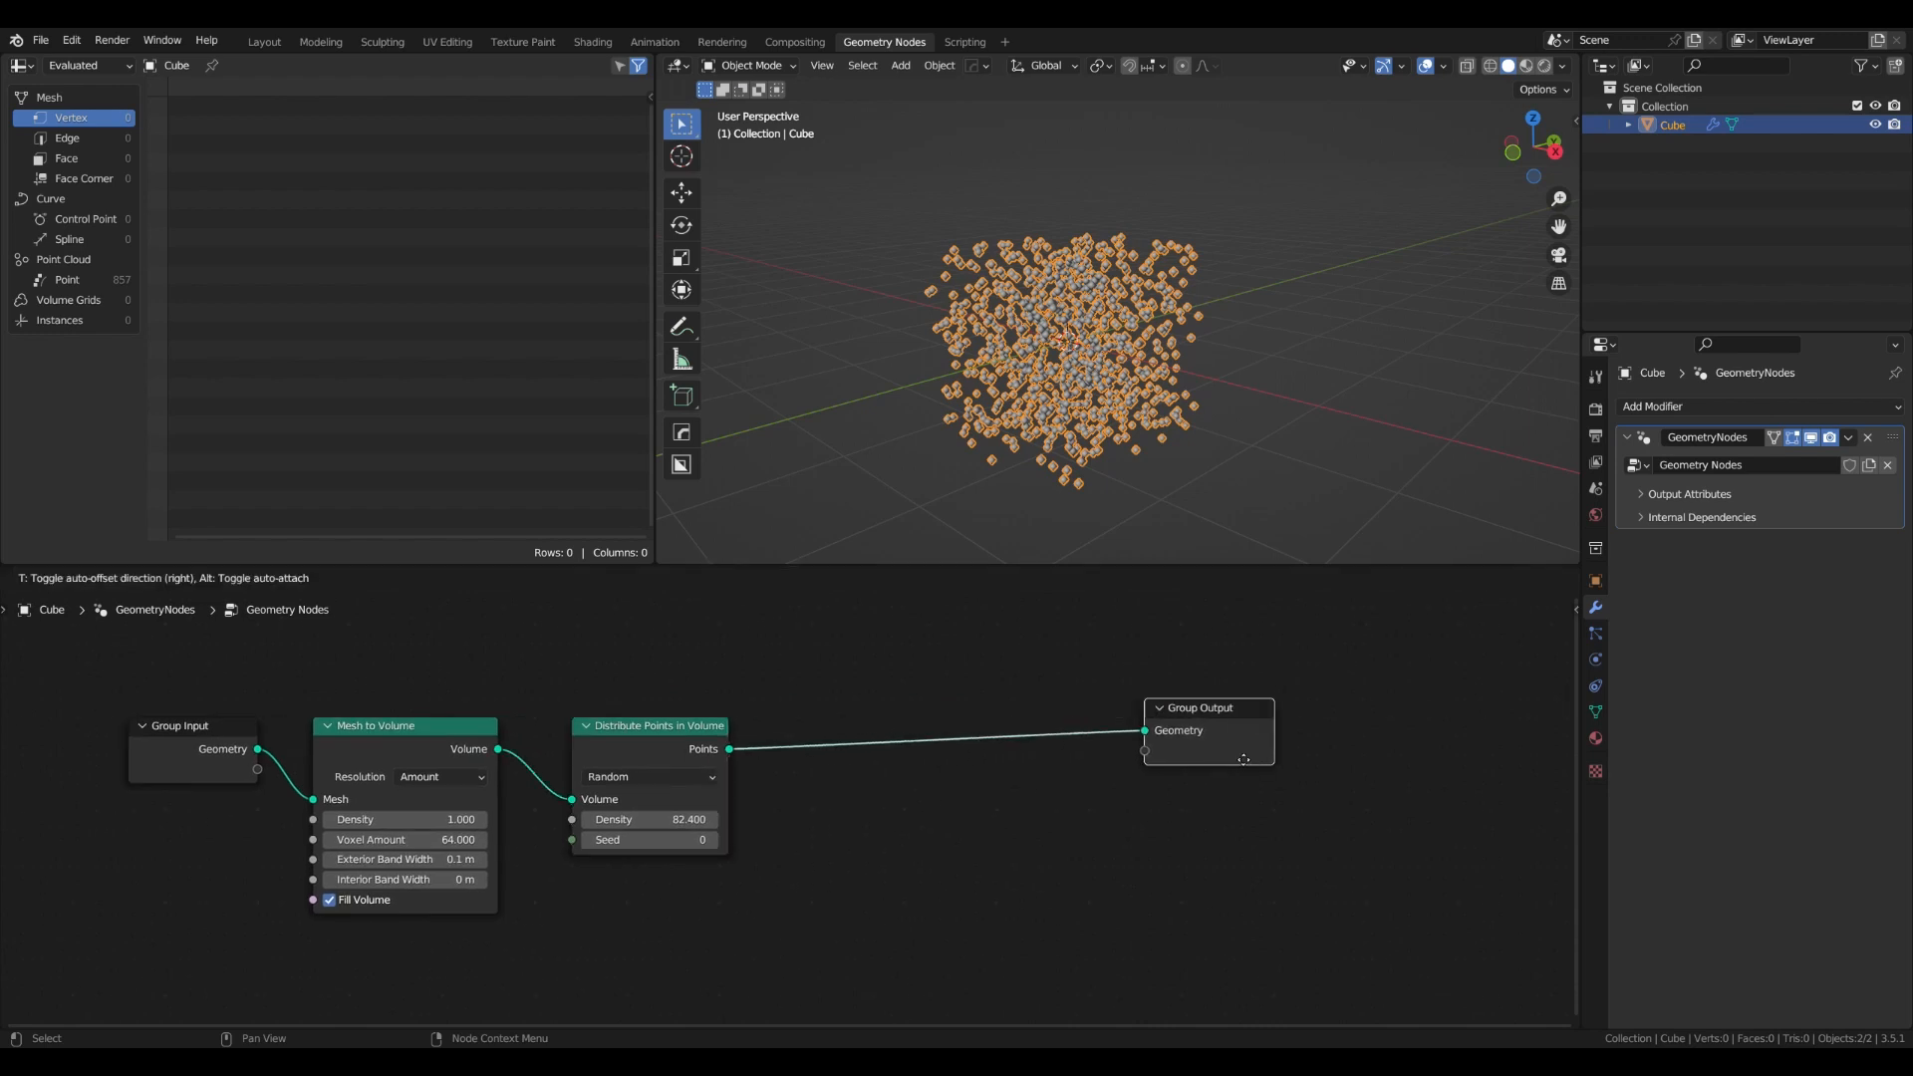
Instance cubes on the scattered points, then realize them and wrap in a Convex Hull
{"action": "type", "text": "instan"}
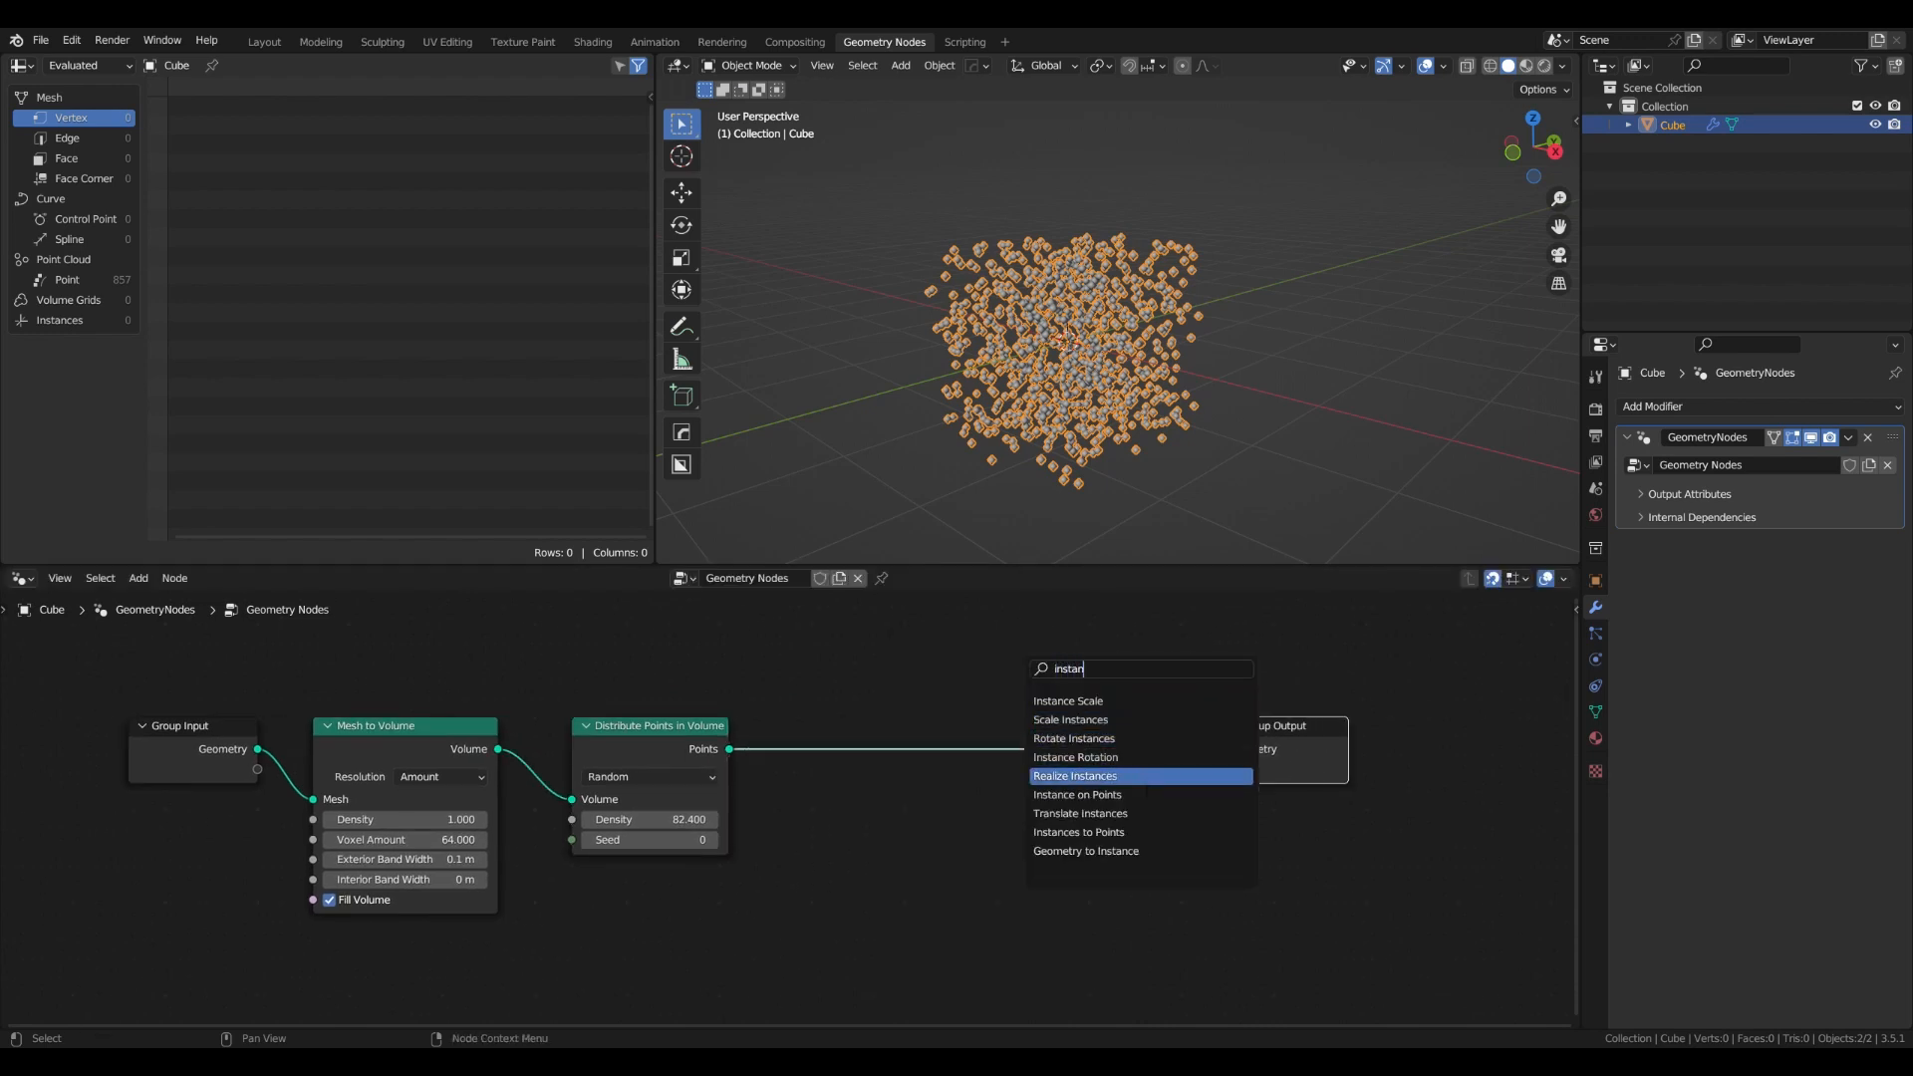
{"action": "left_click", "coordinate": [1075, 794]}
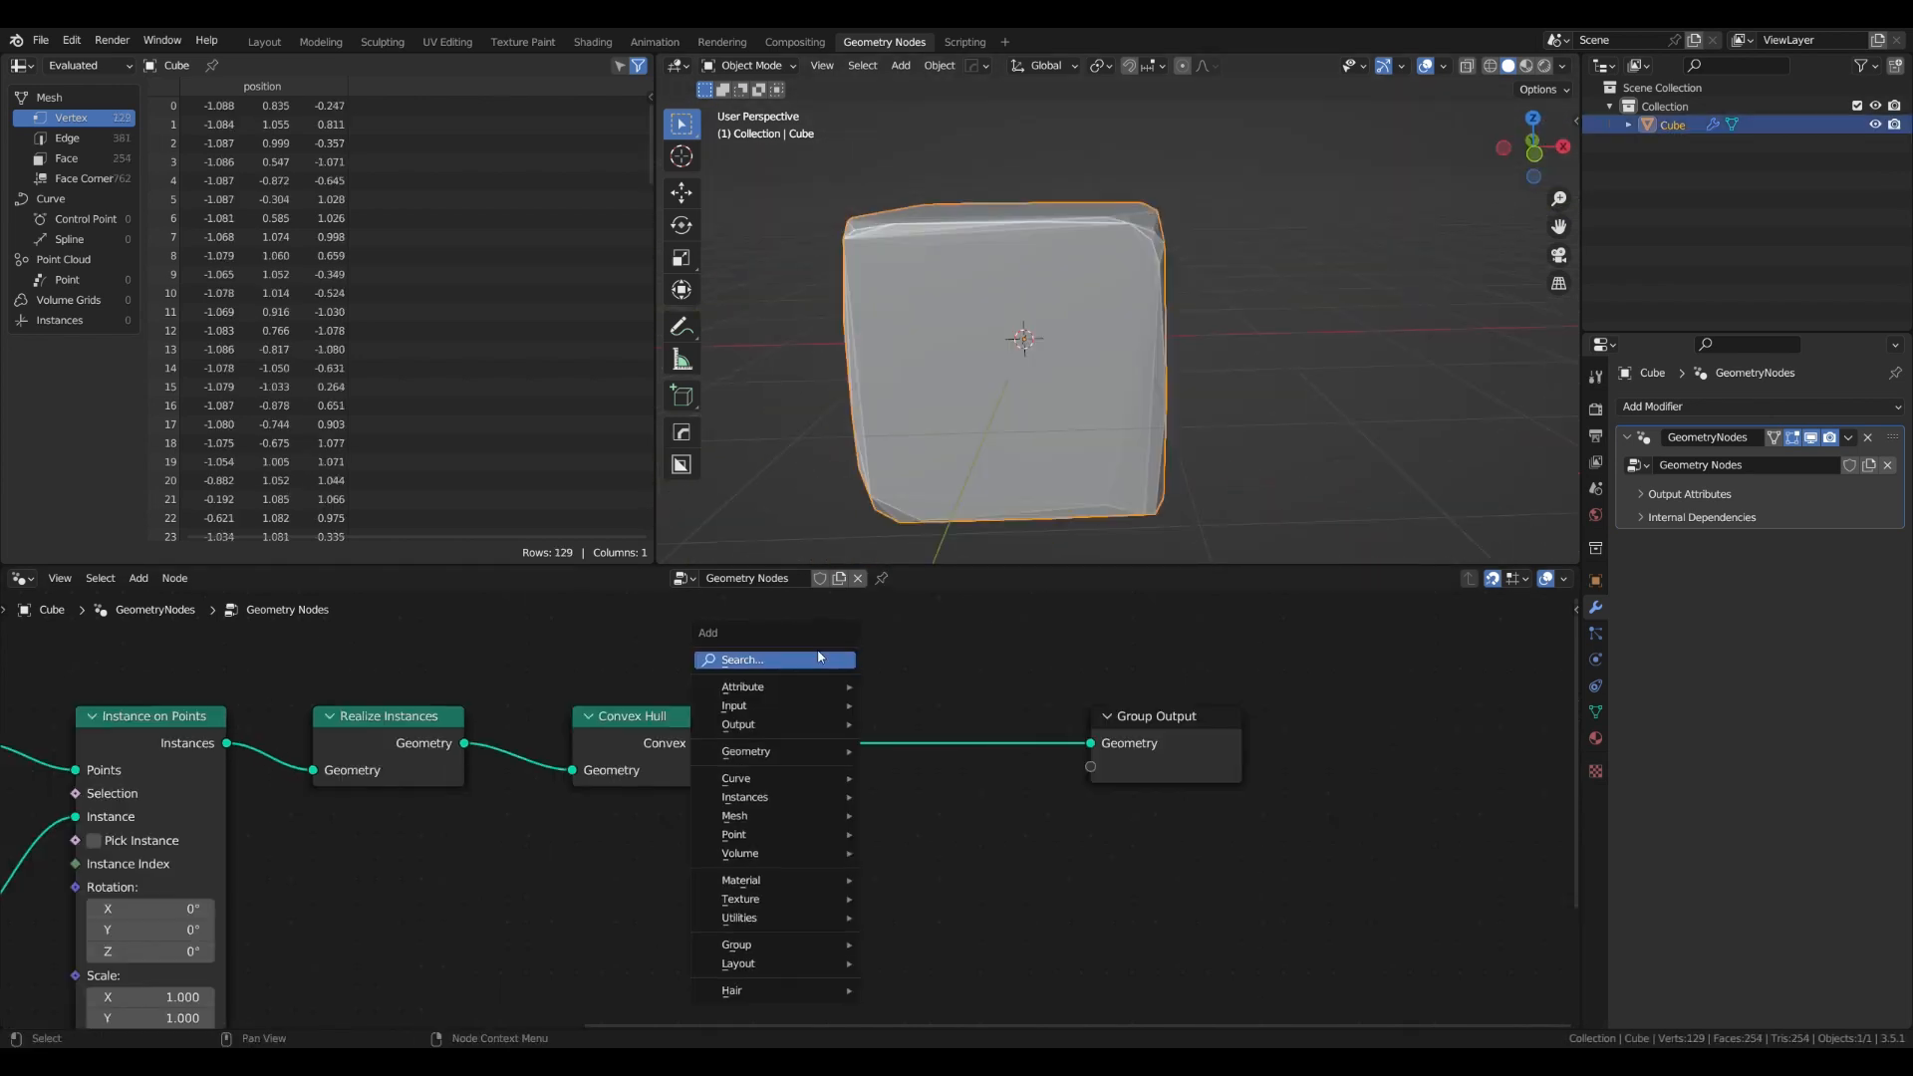
Add a Subdivision Surface after the Convex Hull and raise point Density with a new Seed
{"action": "type", "text": "subd"}
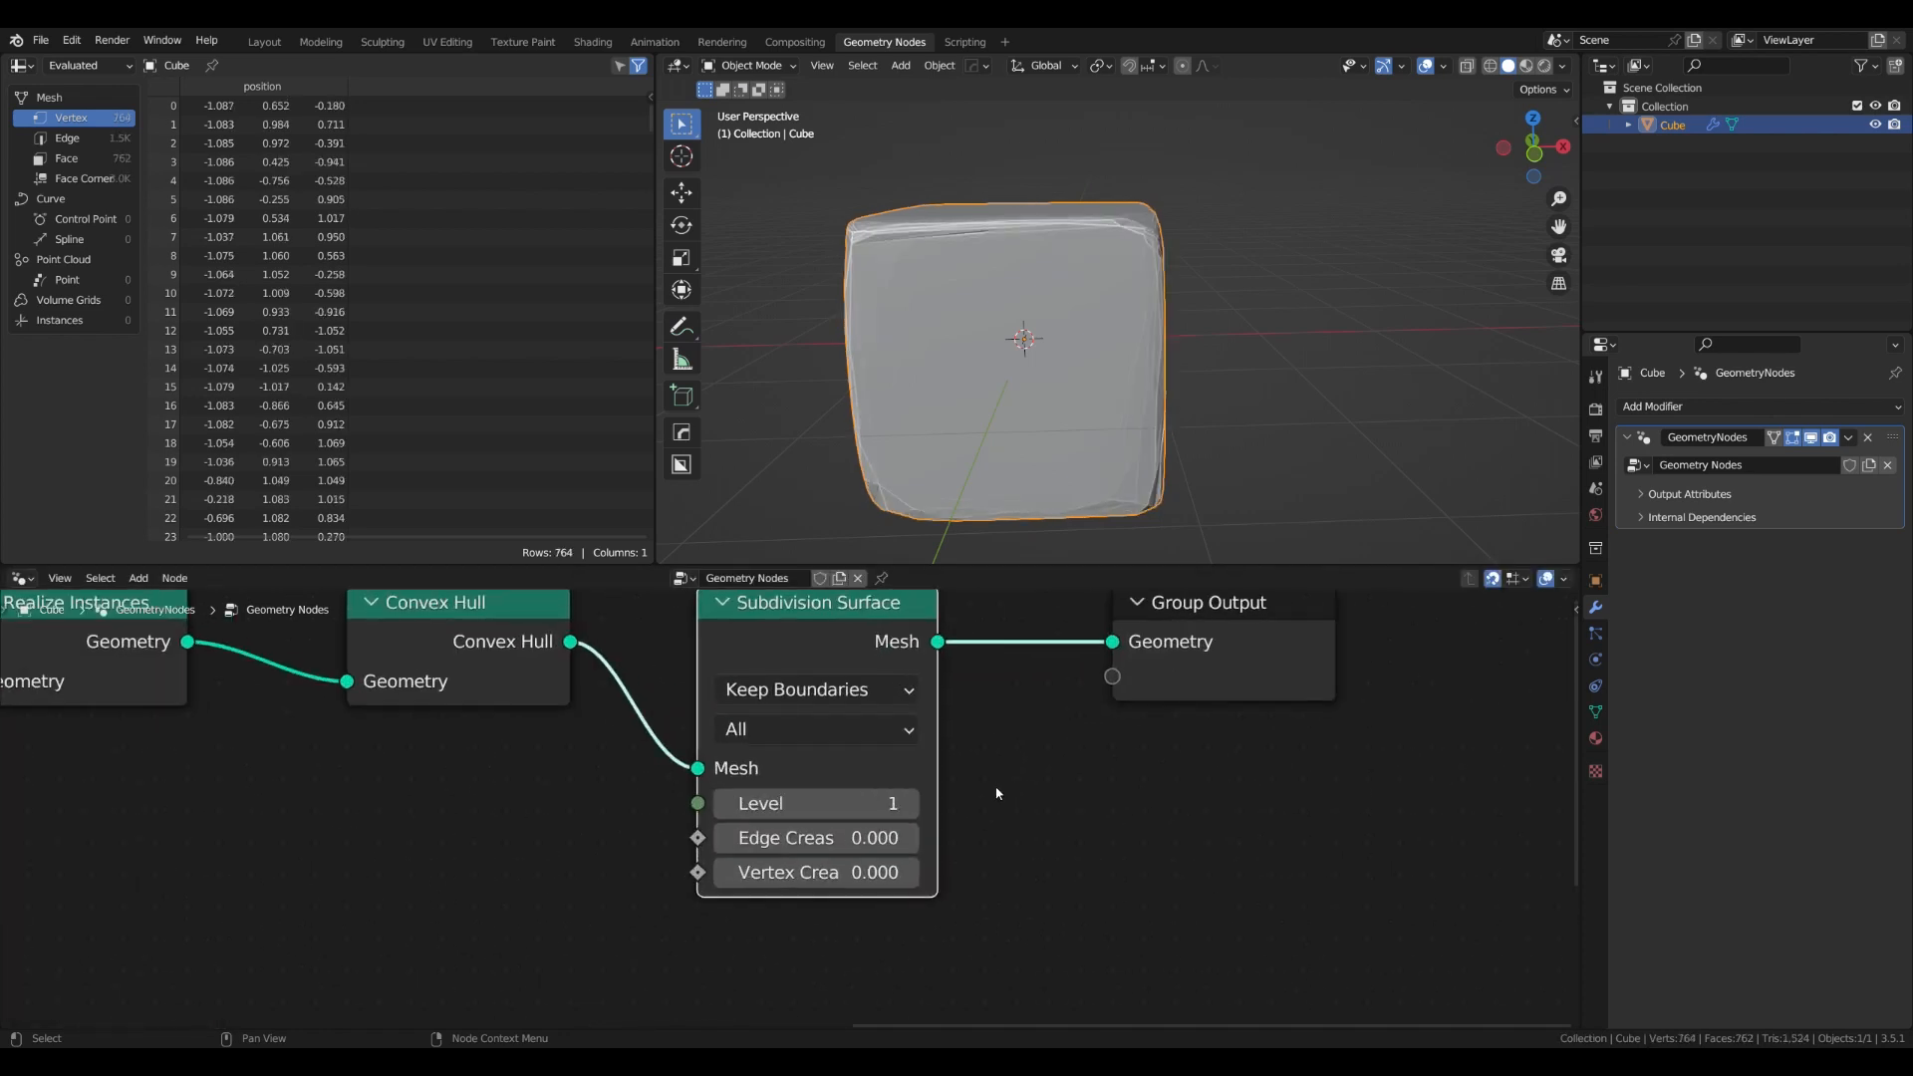
{"action": "left_click", "coordinate": [892, 803]}
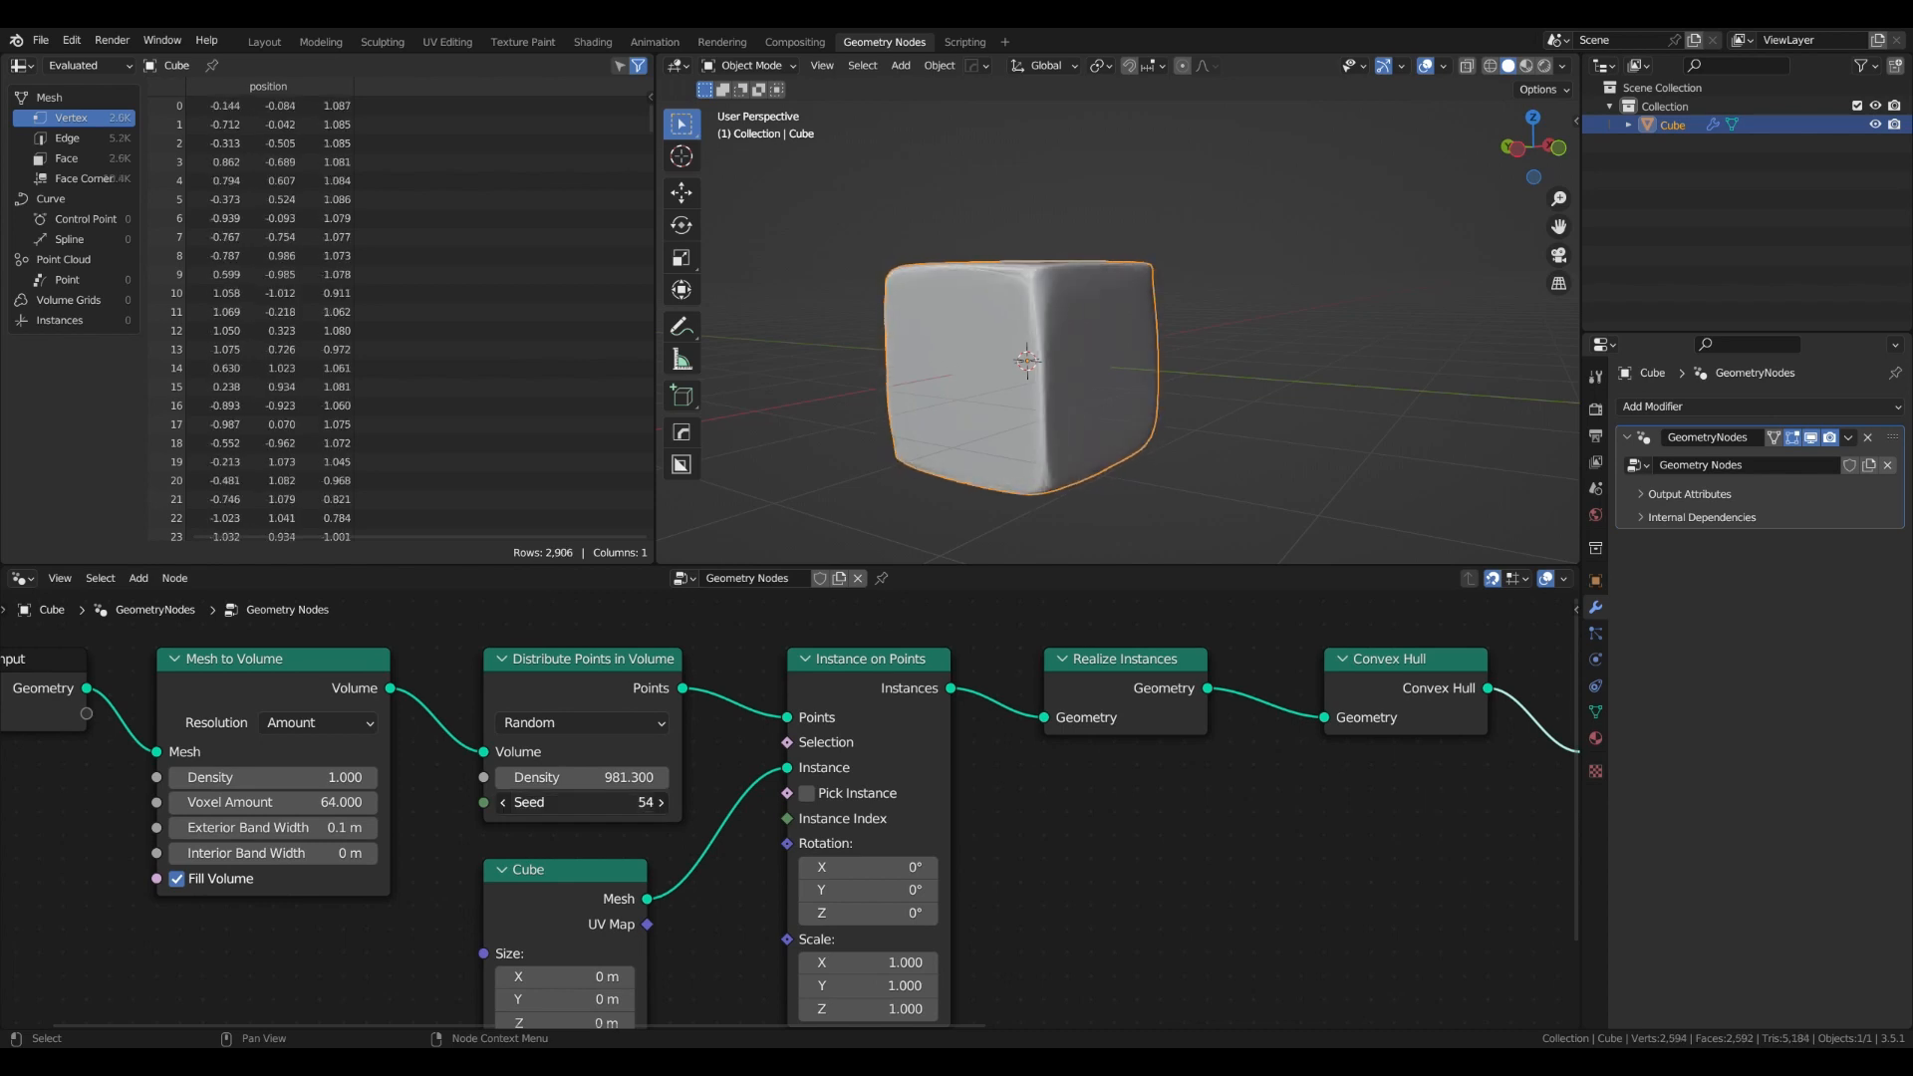
Add Merge by Distance and Set Shade Smooth, group the chain, and frame the cube with a plane and camera
{"action": "left_click", "coordinate": [580, 801]}
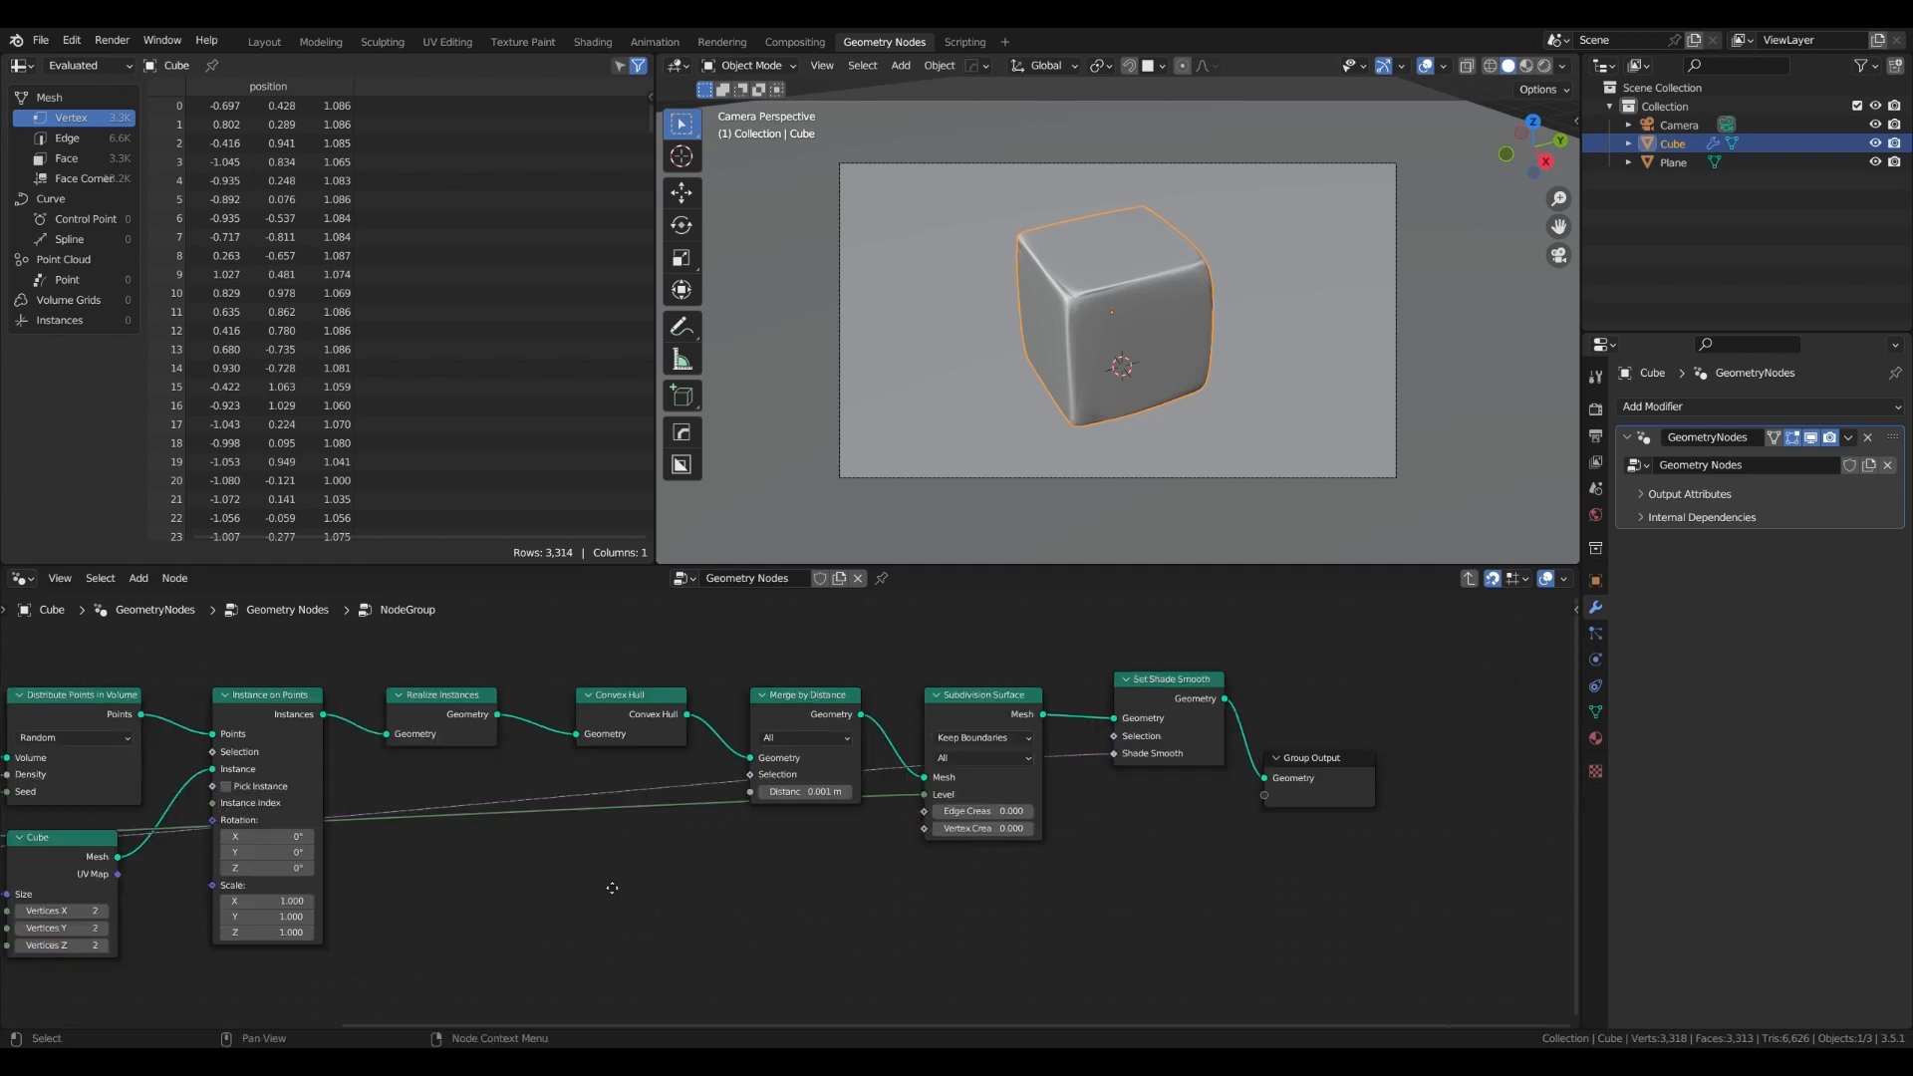
Add Set Material, name the group Corner Damage, expose its inputs including Size, and place the light
{"action": "type", "text": "set mater"}
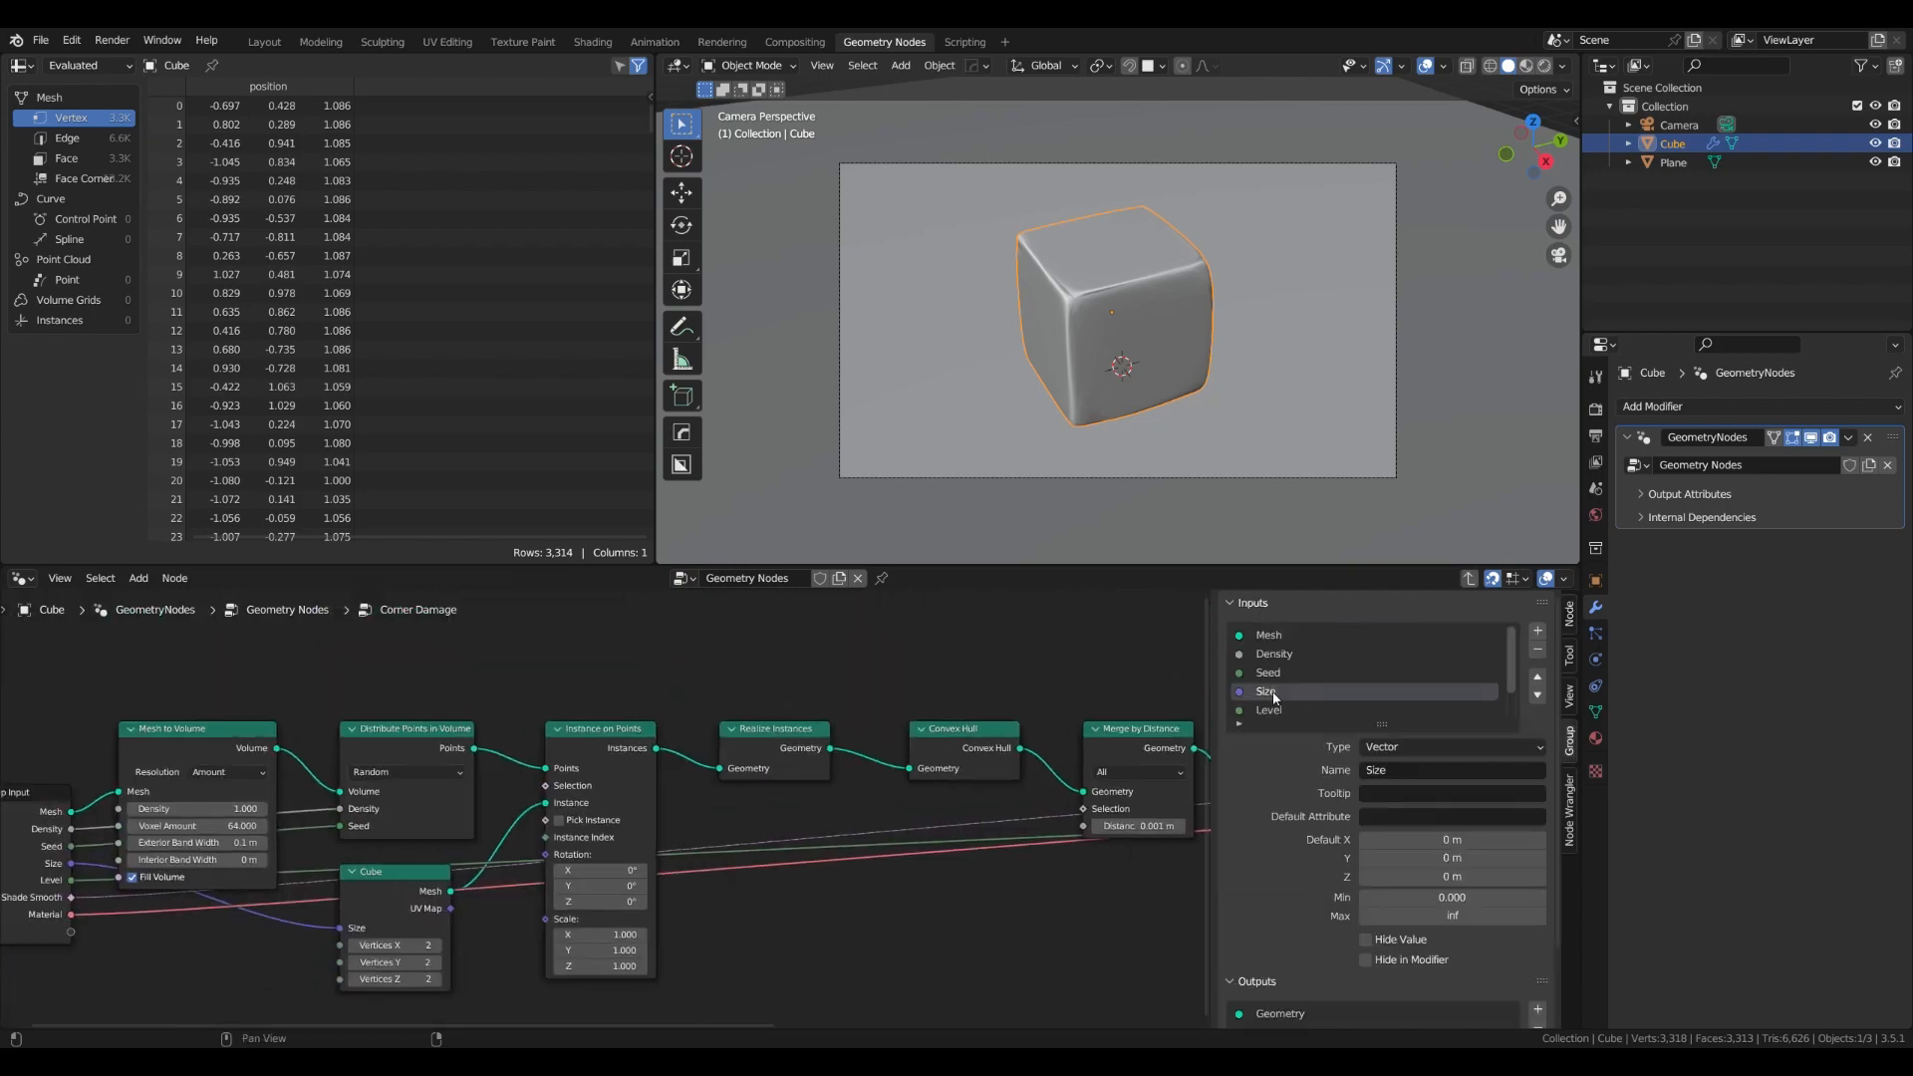
{"action": "left_click", "coordinate": [1669, 162]}
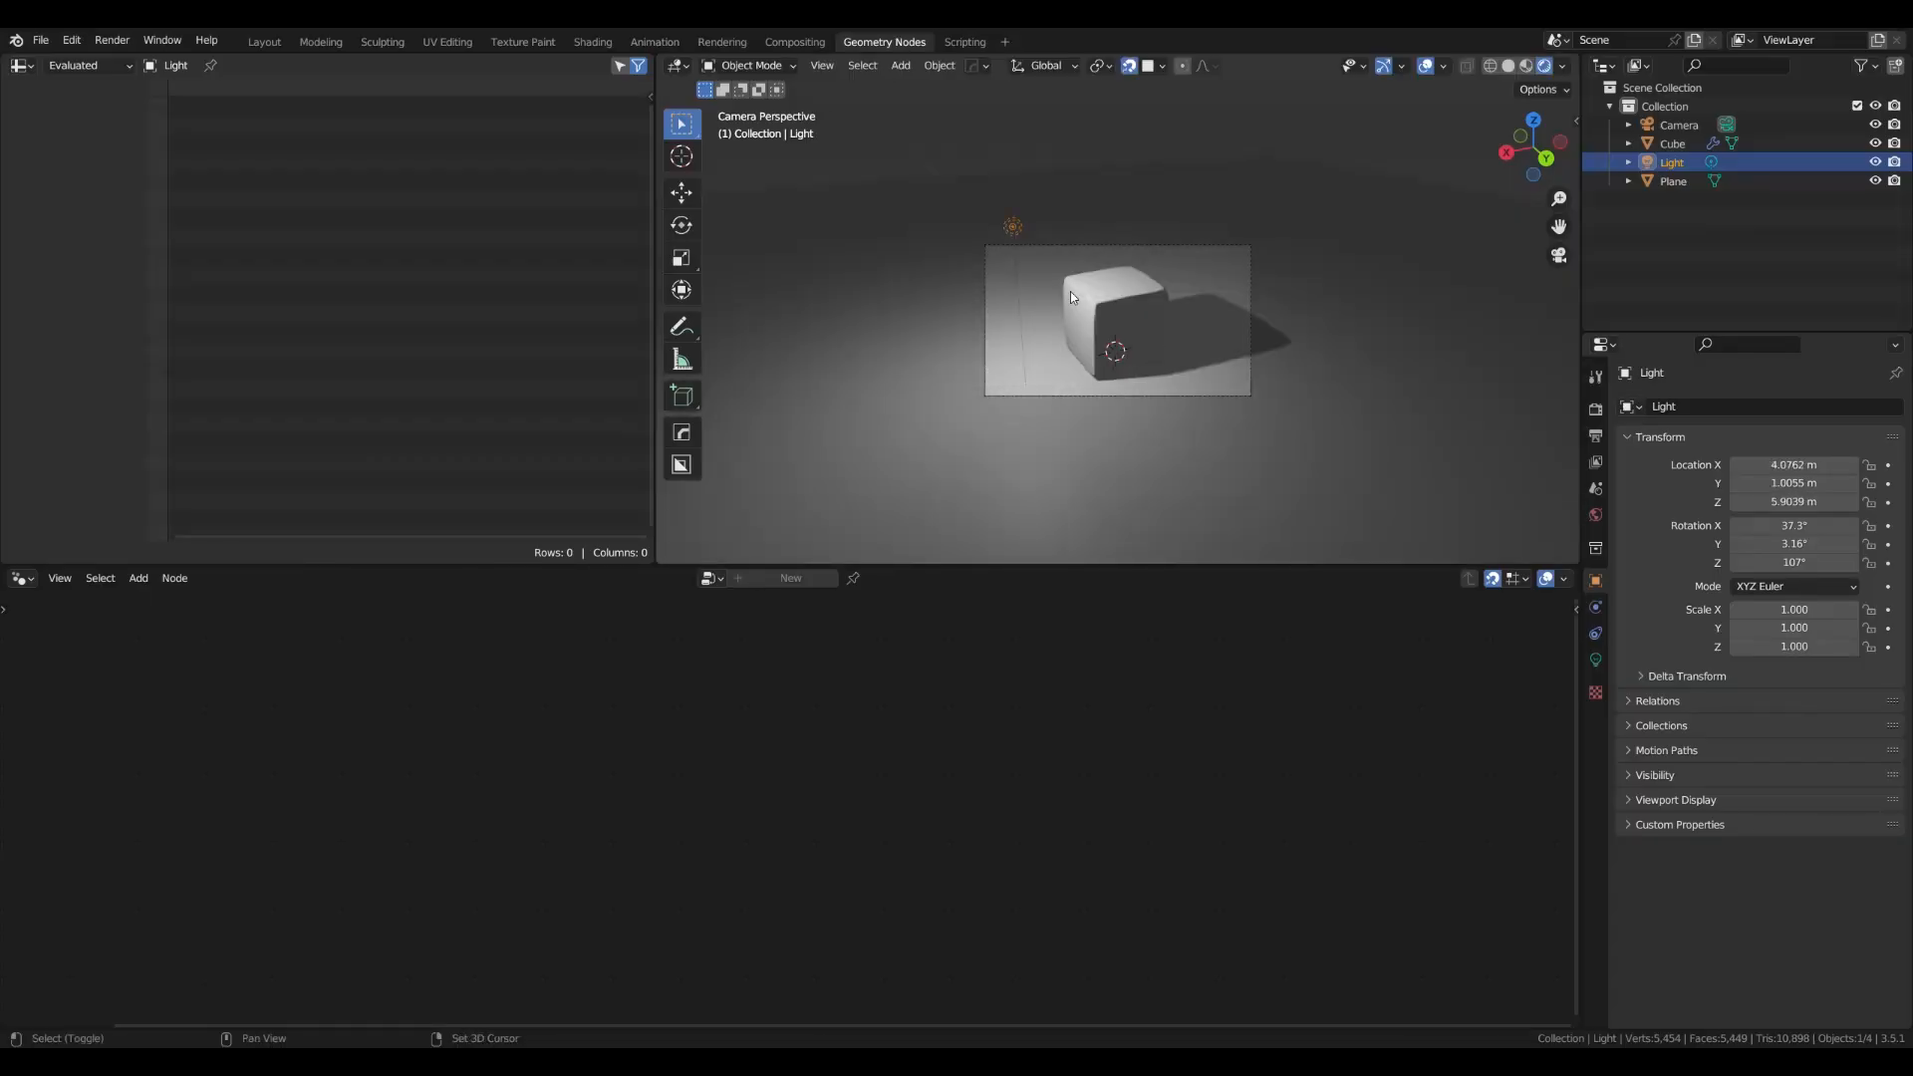
In Shading, give the plane and cube new metal materials with mapped image textures
{"action": "left_click", "coordinate": [592, 40]}
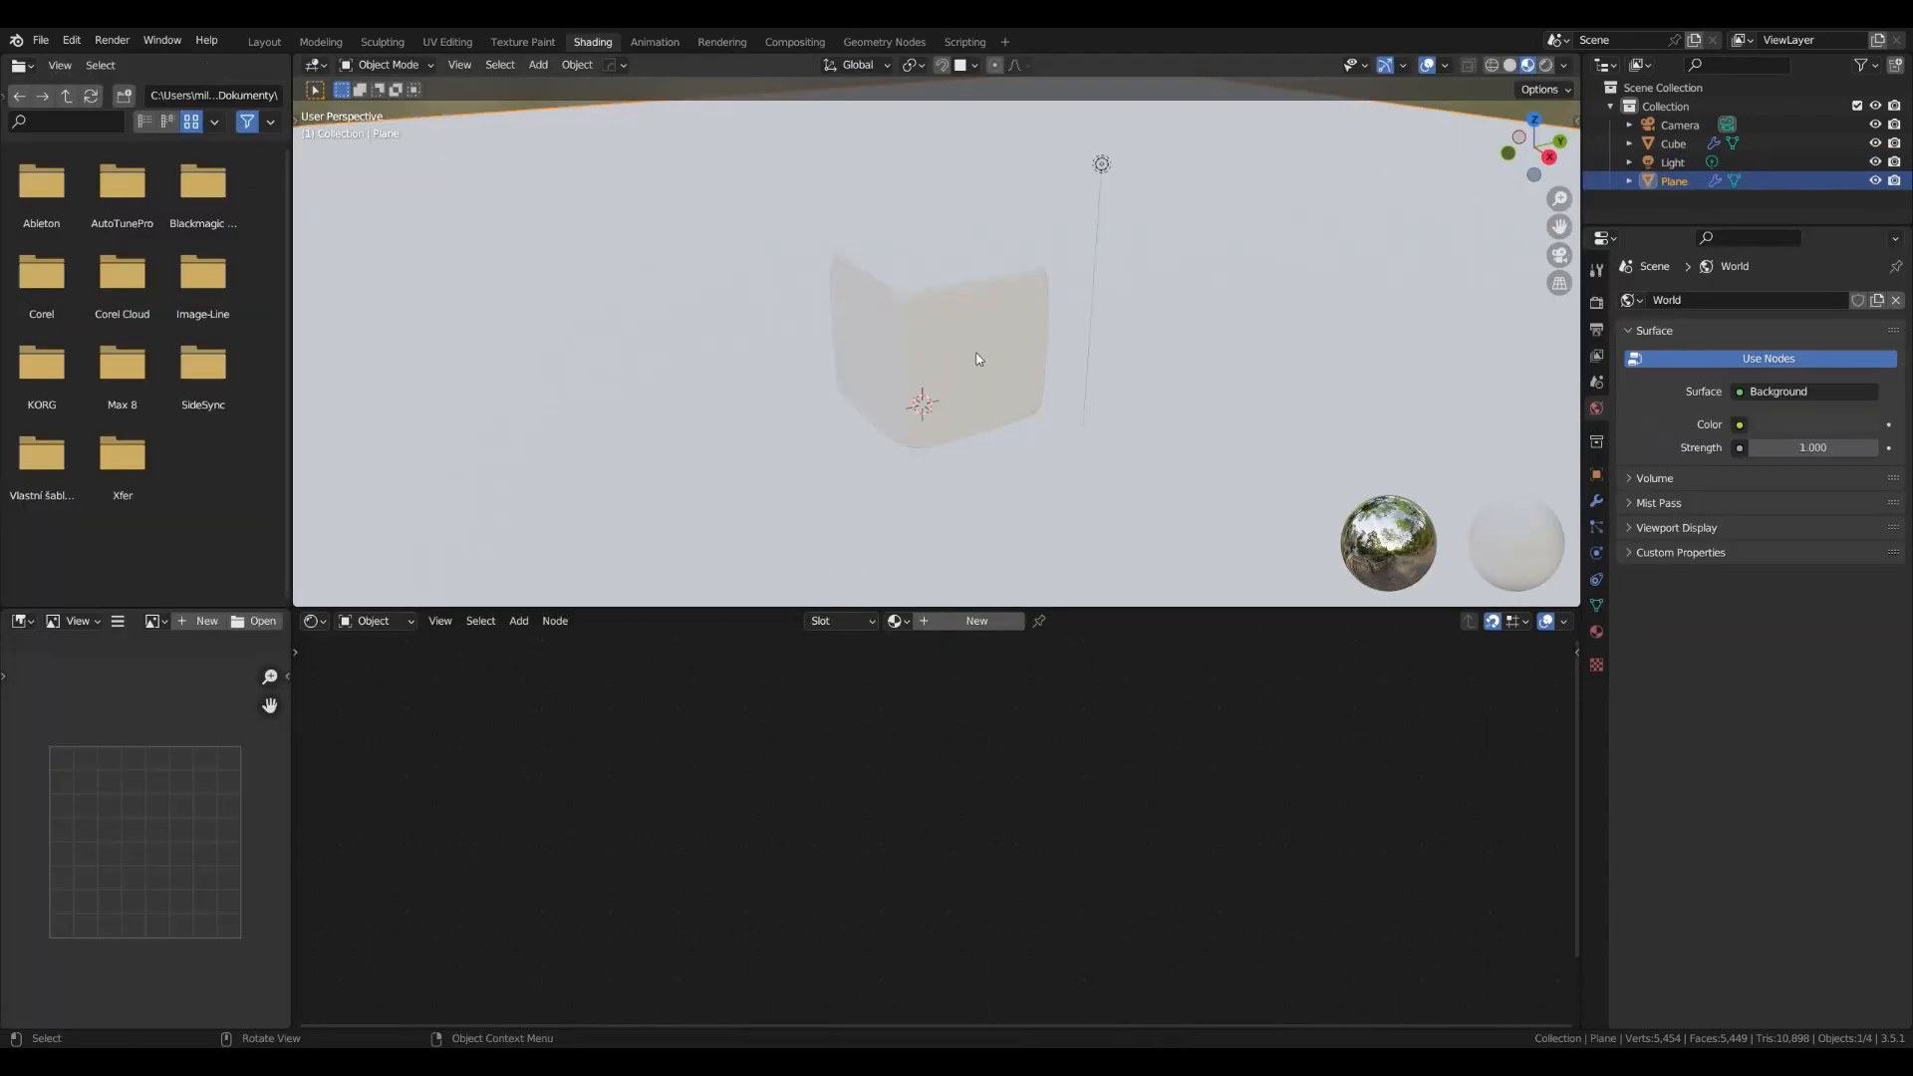
{"action": "left_click", "coordinate": [974, 620]}
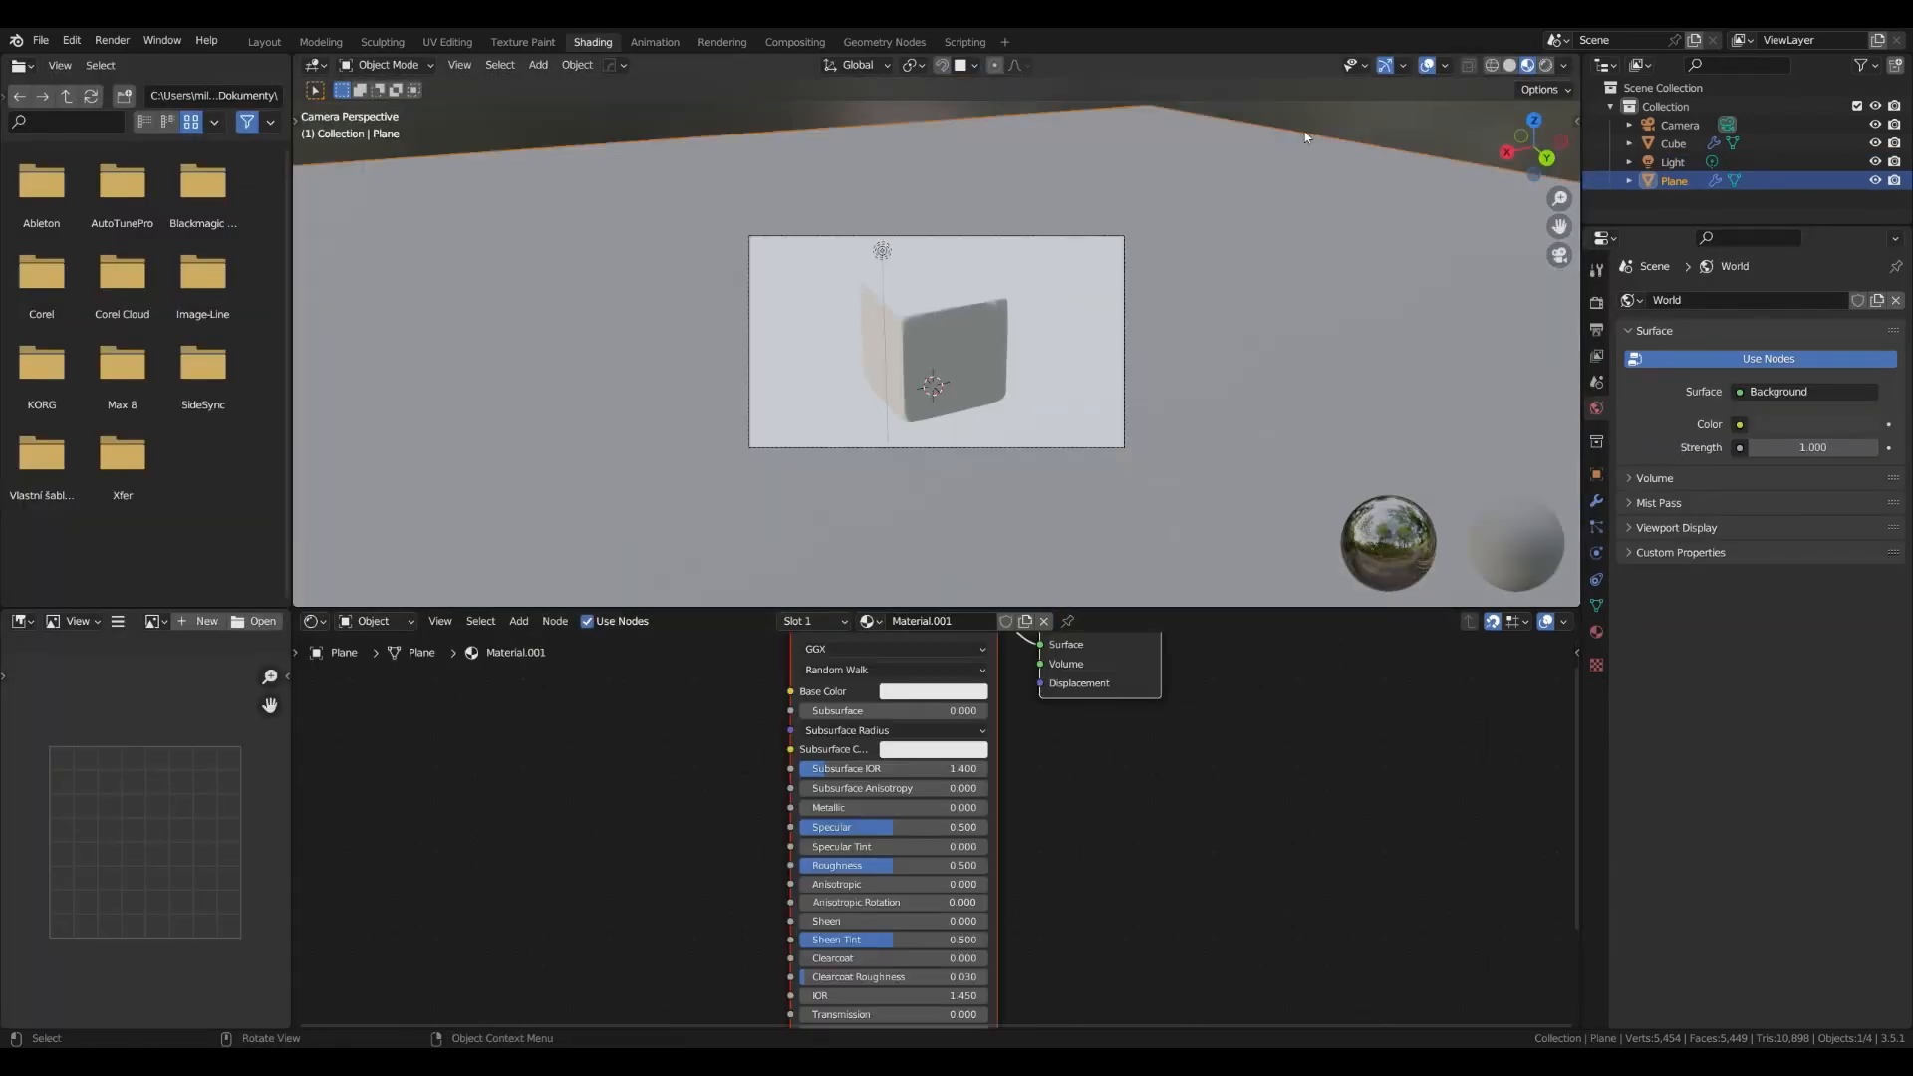
{"action": "left_click", "coordinate": [940, 348]}
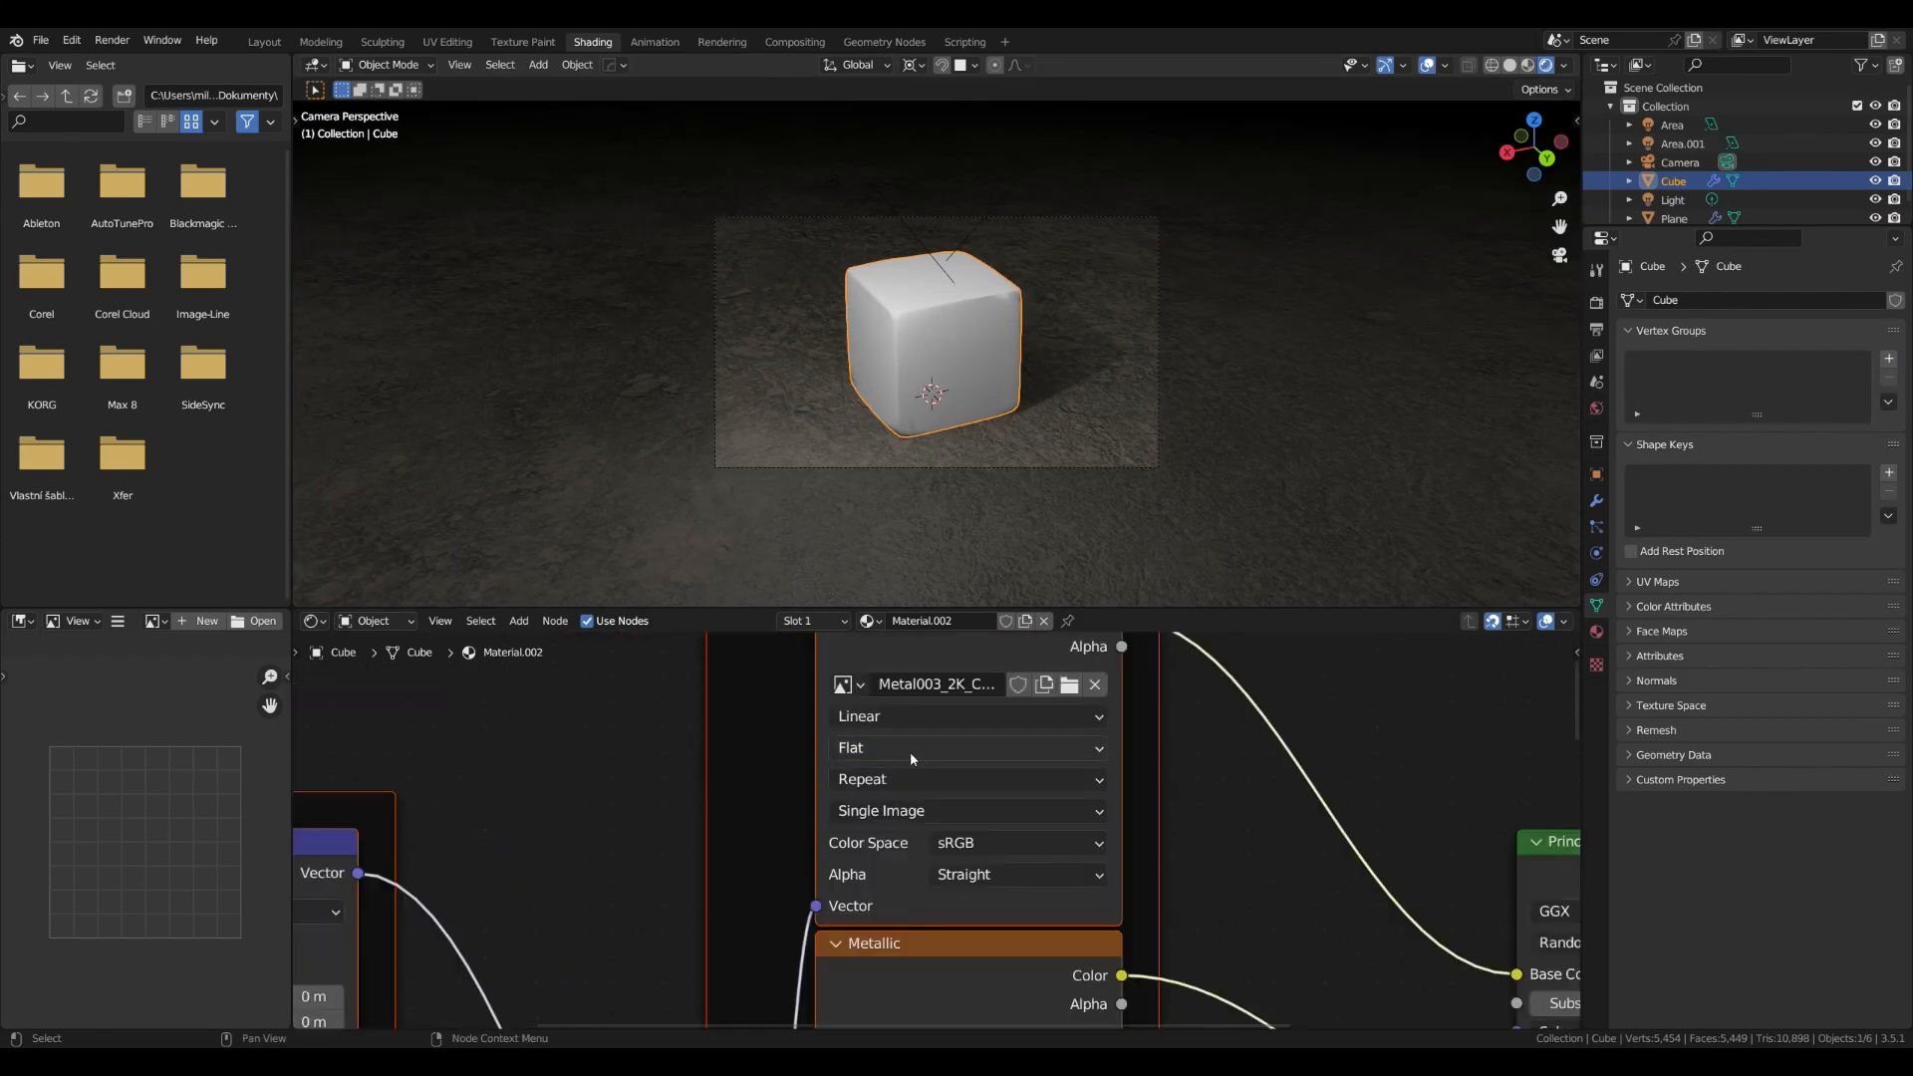
{"action": "left_click", "coordinate": [968, 746]}
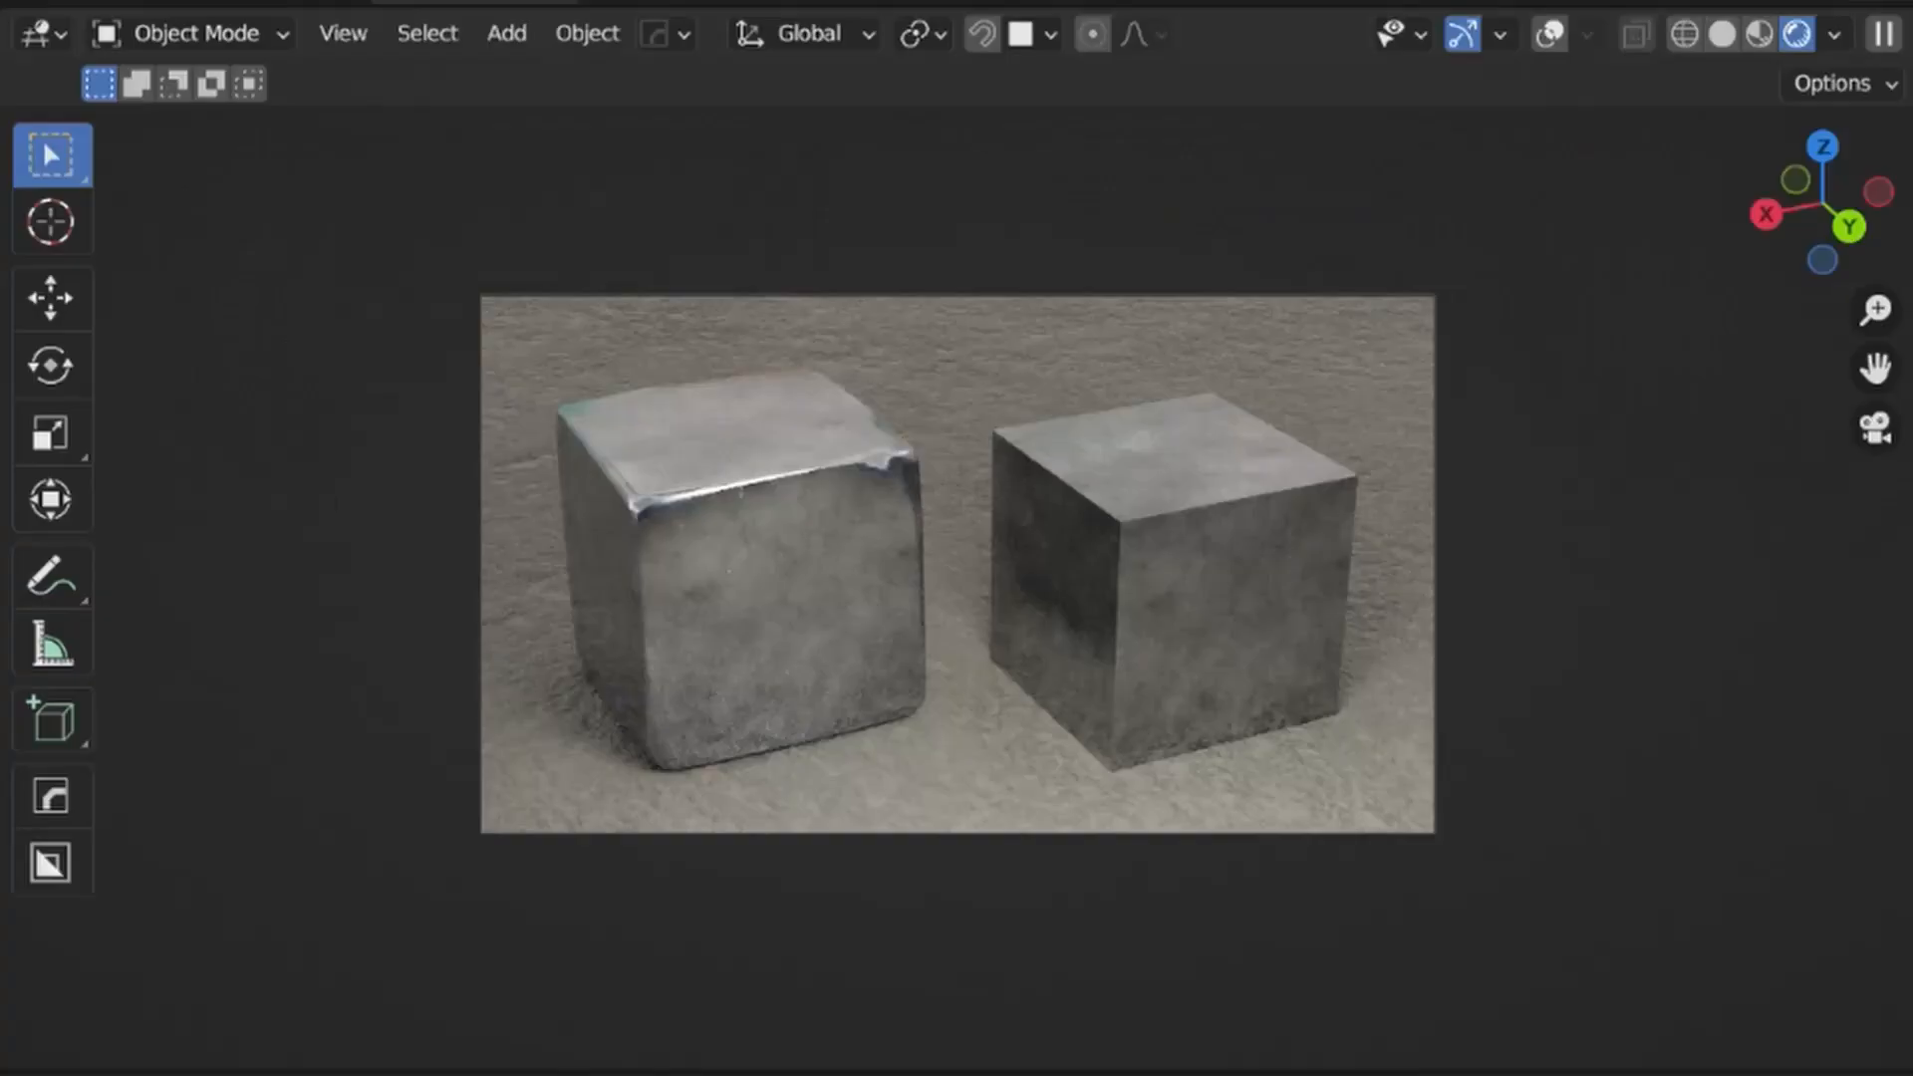
Render the damaged cube beside a duplicated plain metal cube and begin cutting the plain one
{"action": "key", "text": "Tab"}
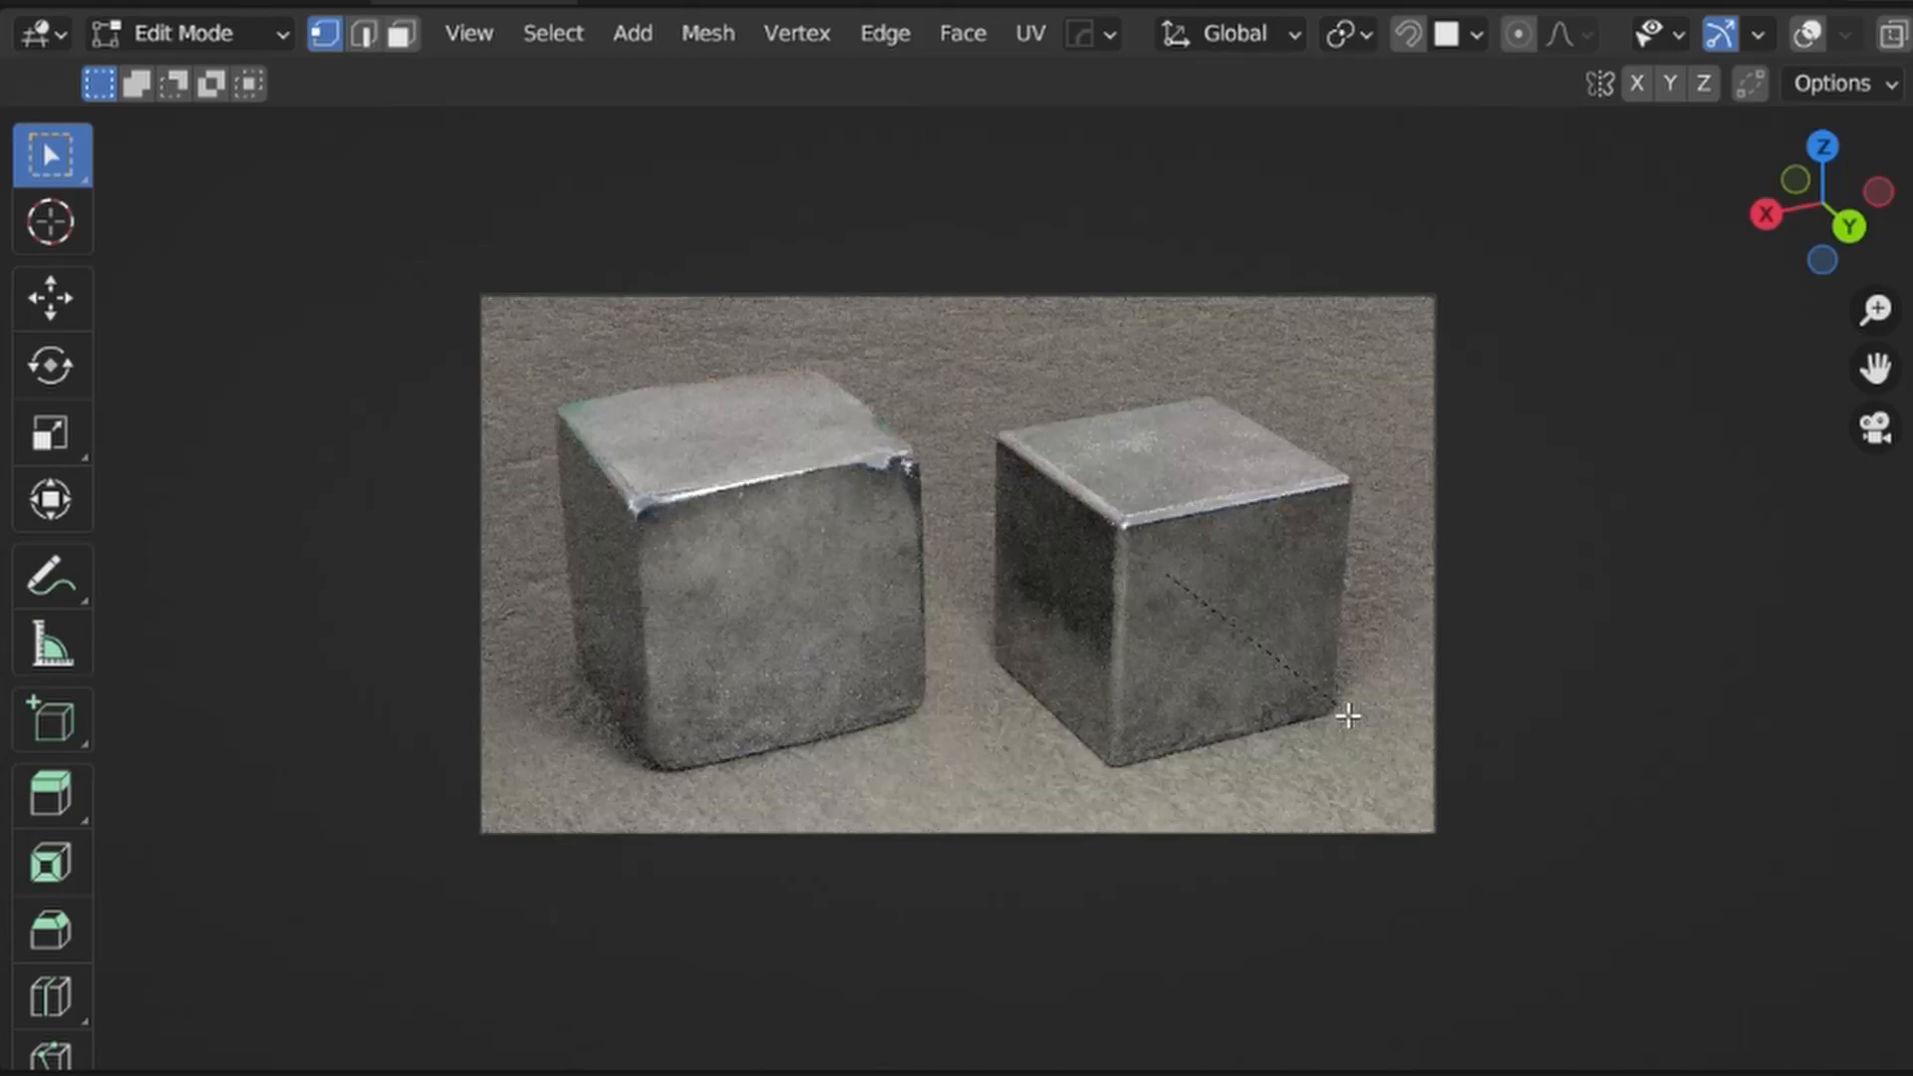